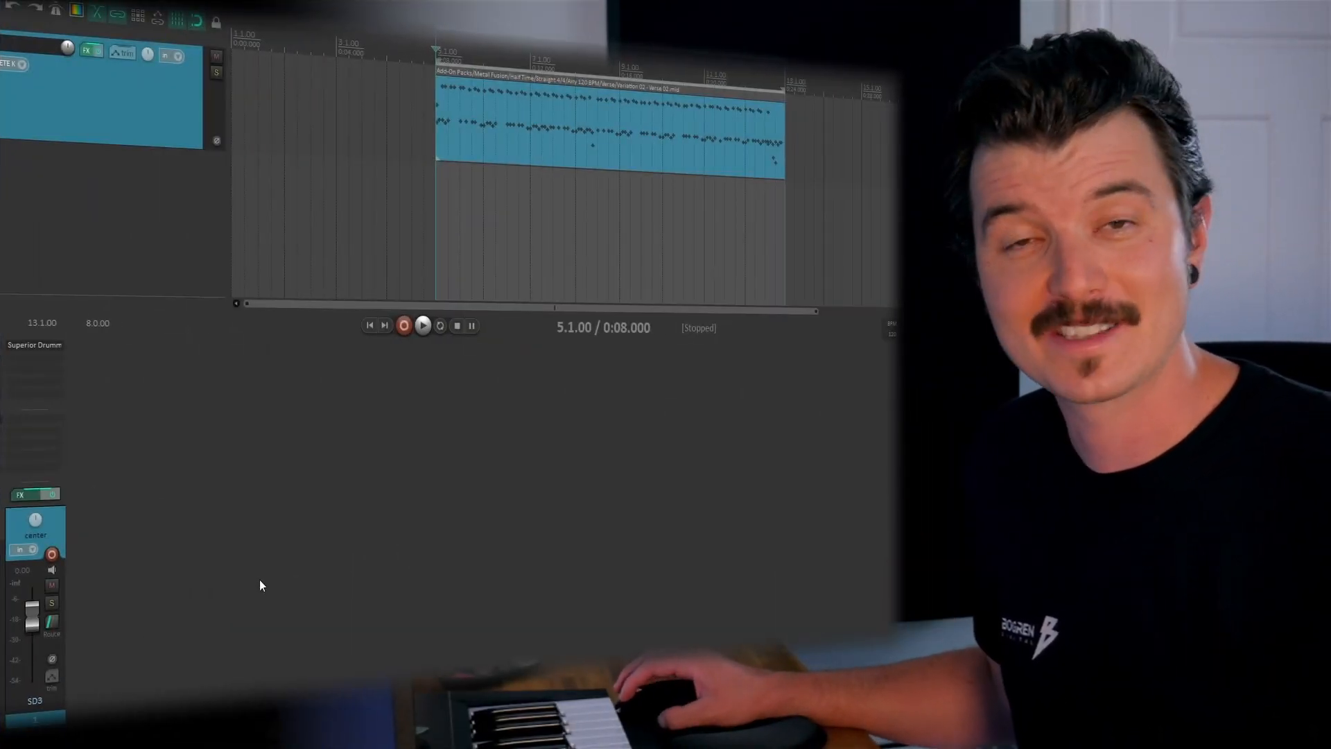
- Audition the drum MIDI groove through Superior Drummer, then stop playback
left_click(423, 324)
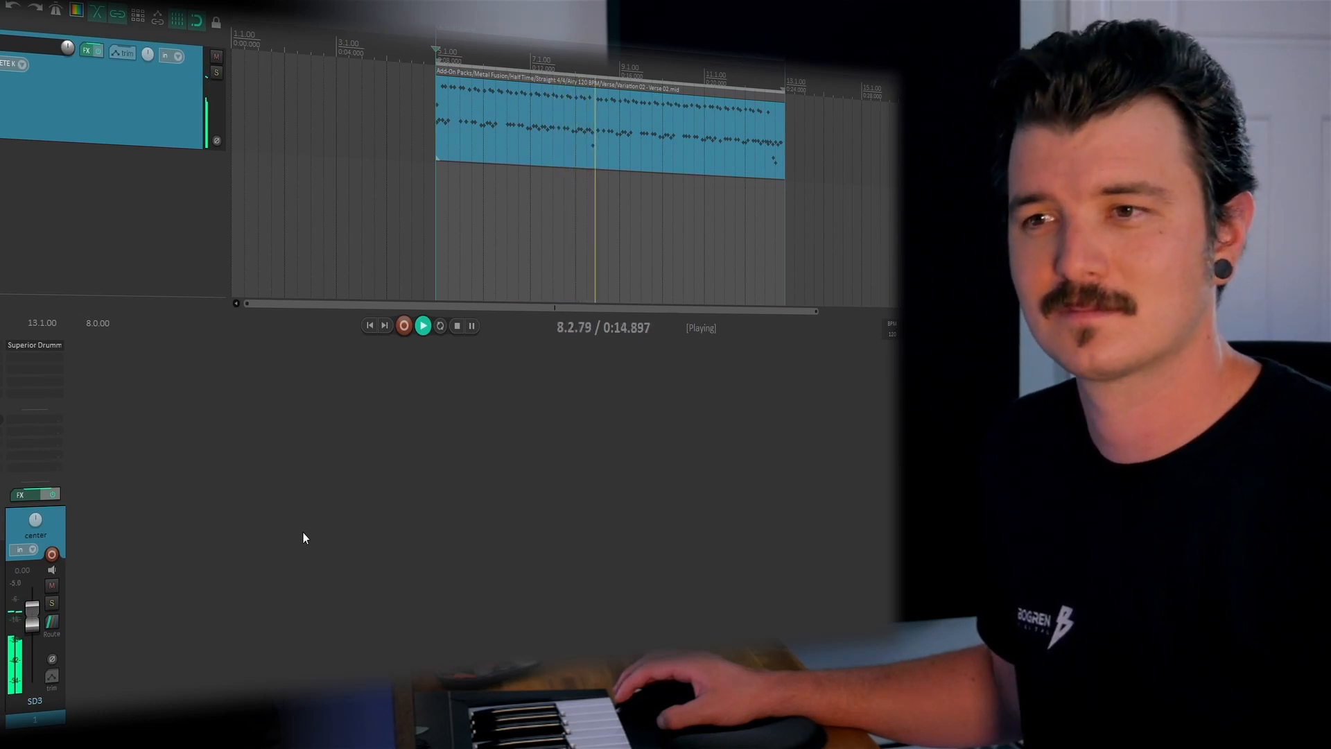
left_click(423, 324)
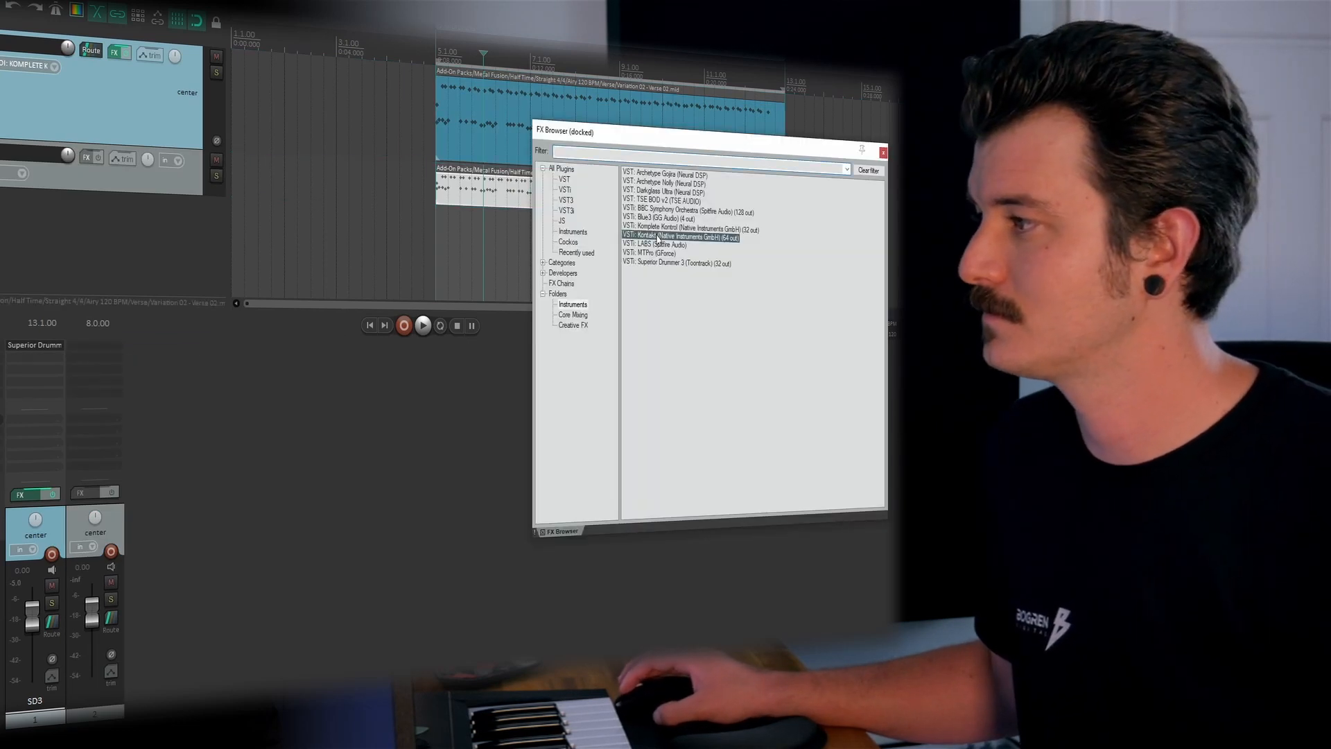
- Load Kontakt on the duplicated track and browse the Bogren pack's NKI folder to the Kick .nki
double_click(684, 236)
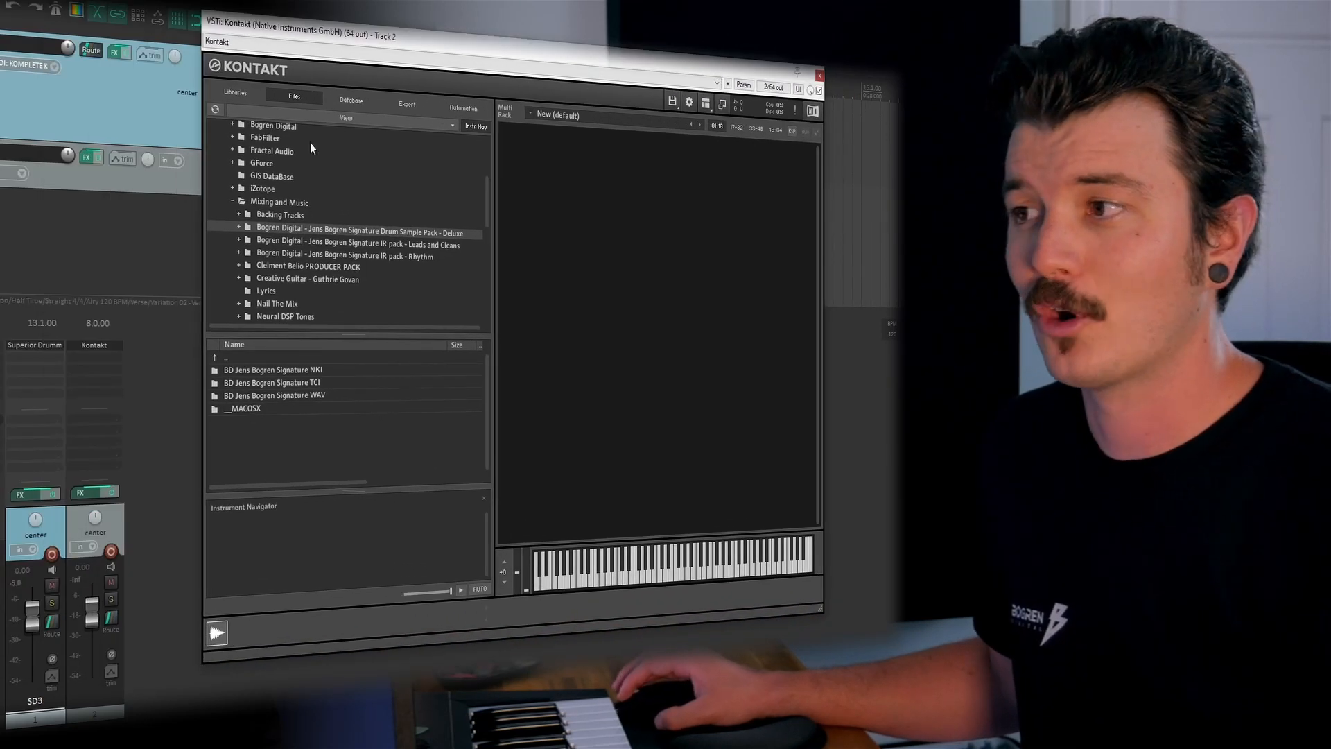
mouse_move(310, 100)
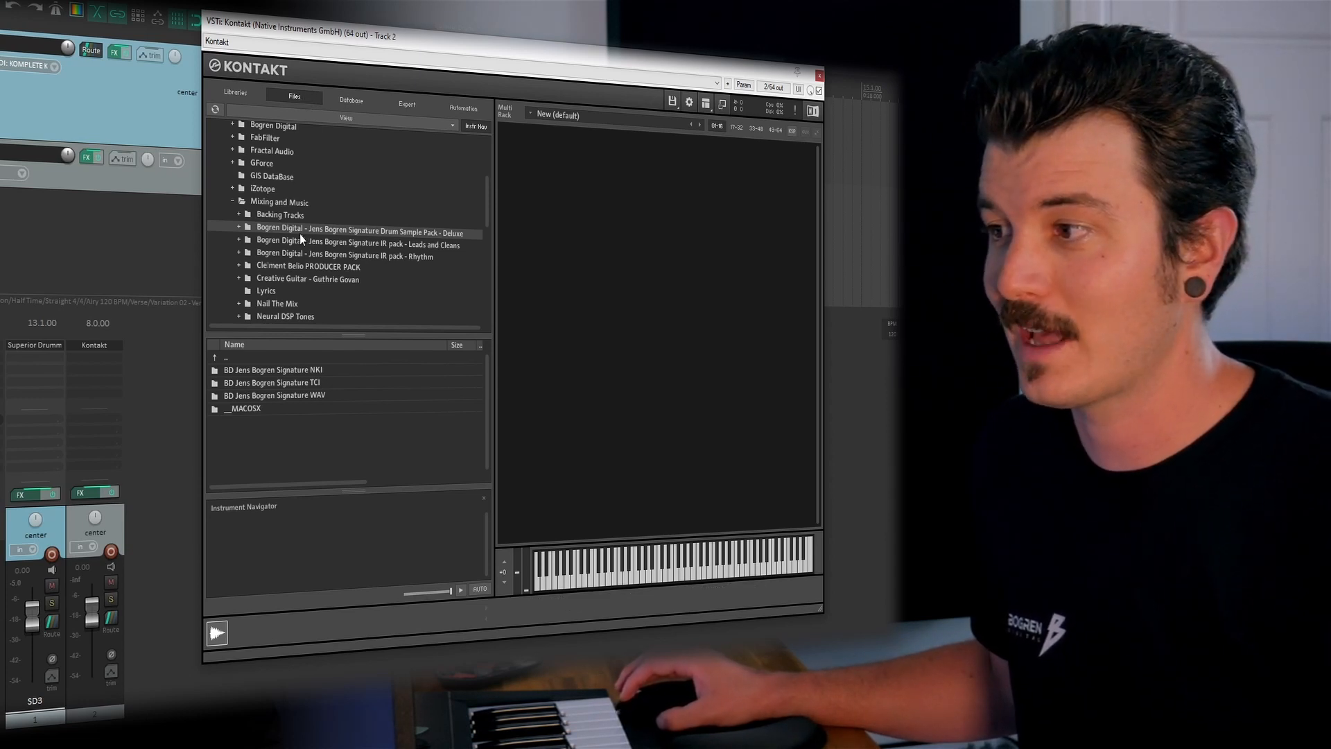
mouse_move(419, 244)
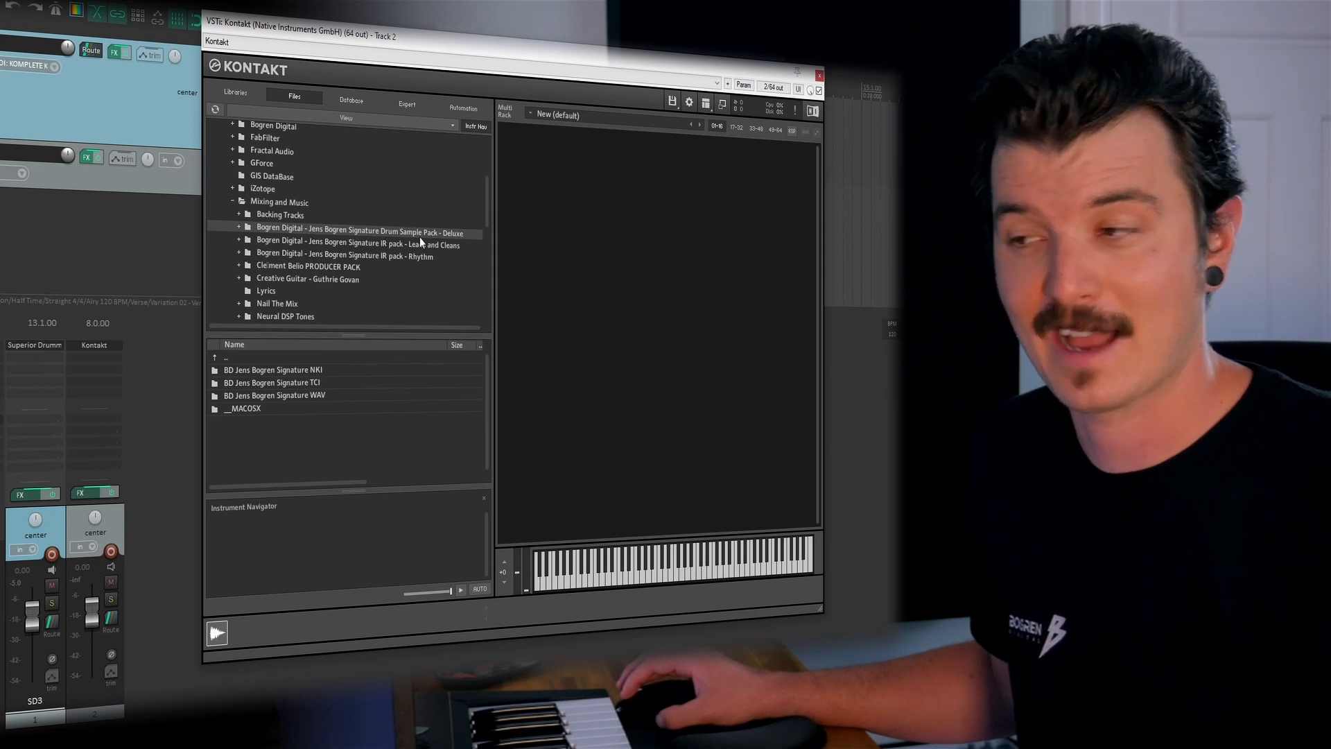
left_click(238, 231)
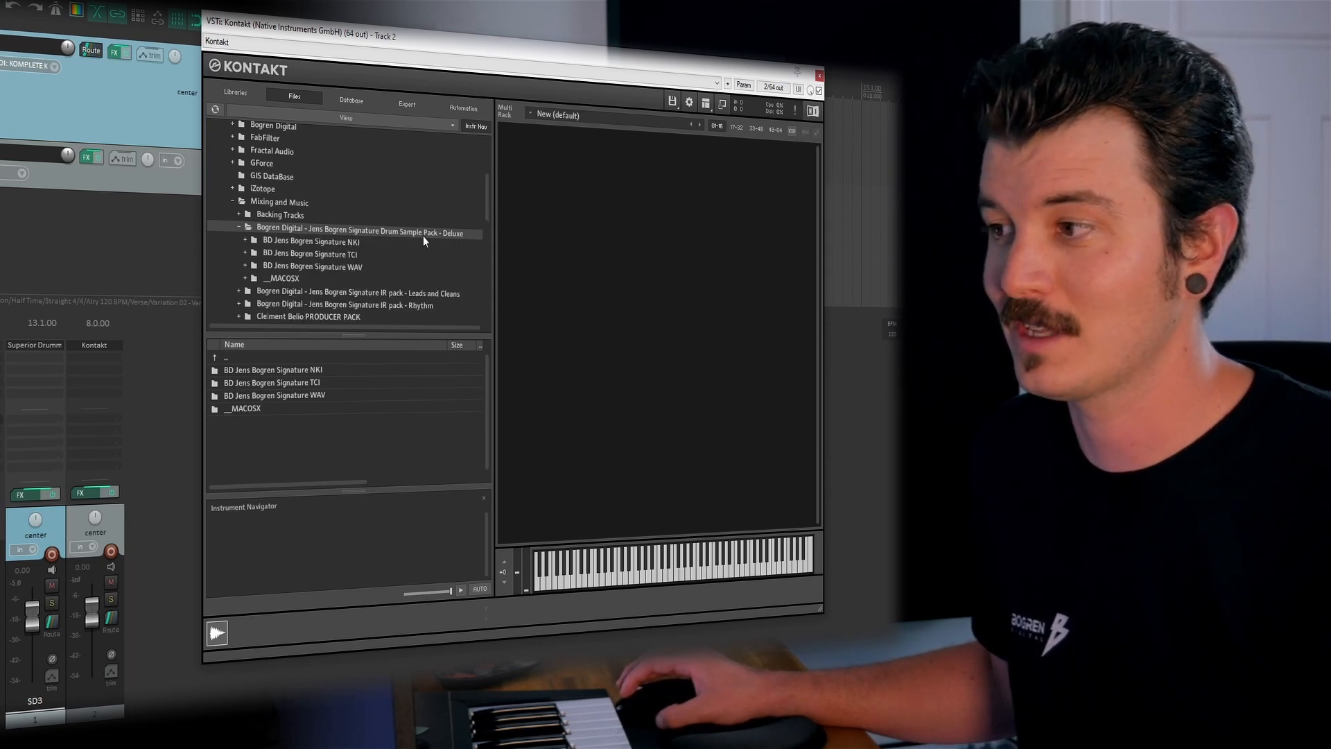
left_click(311, 242)
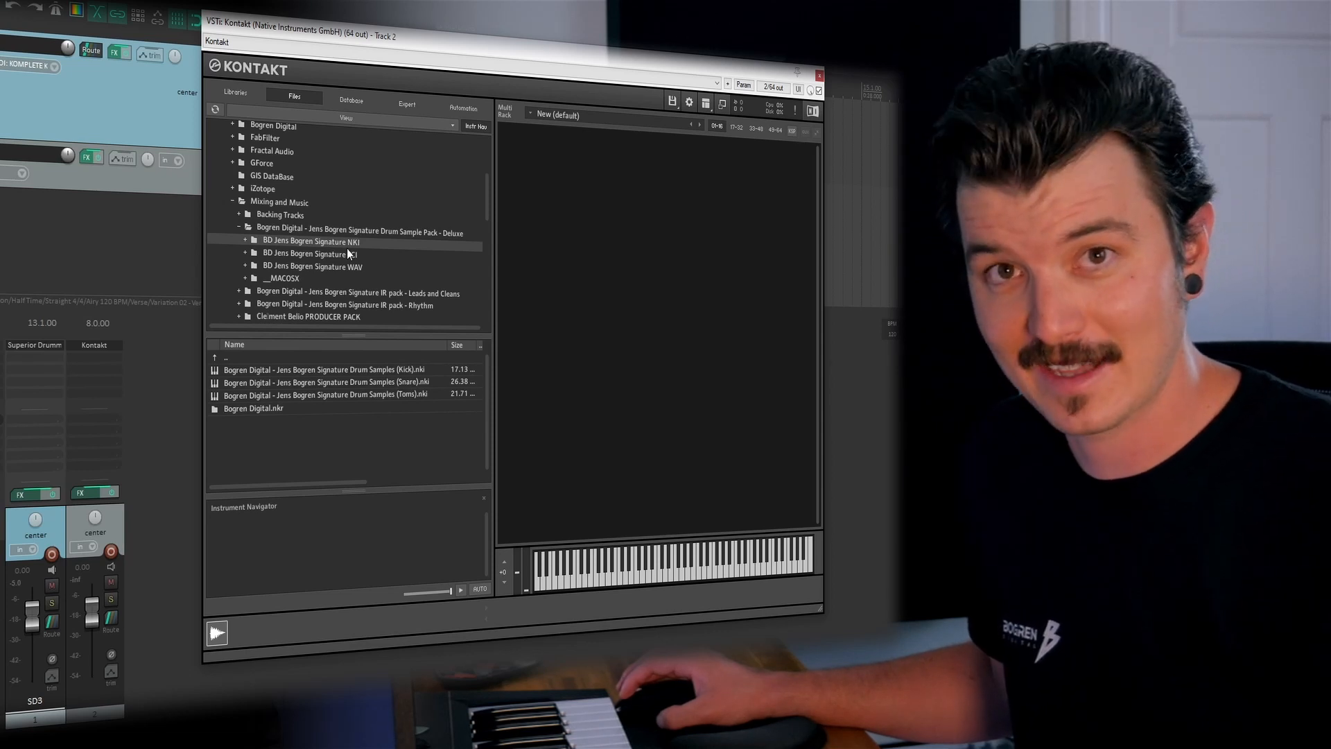
left_click(327, 369)
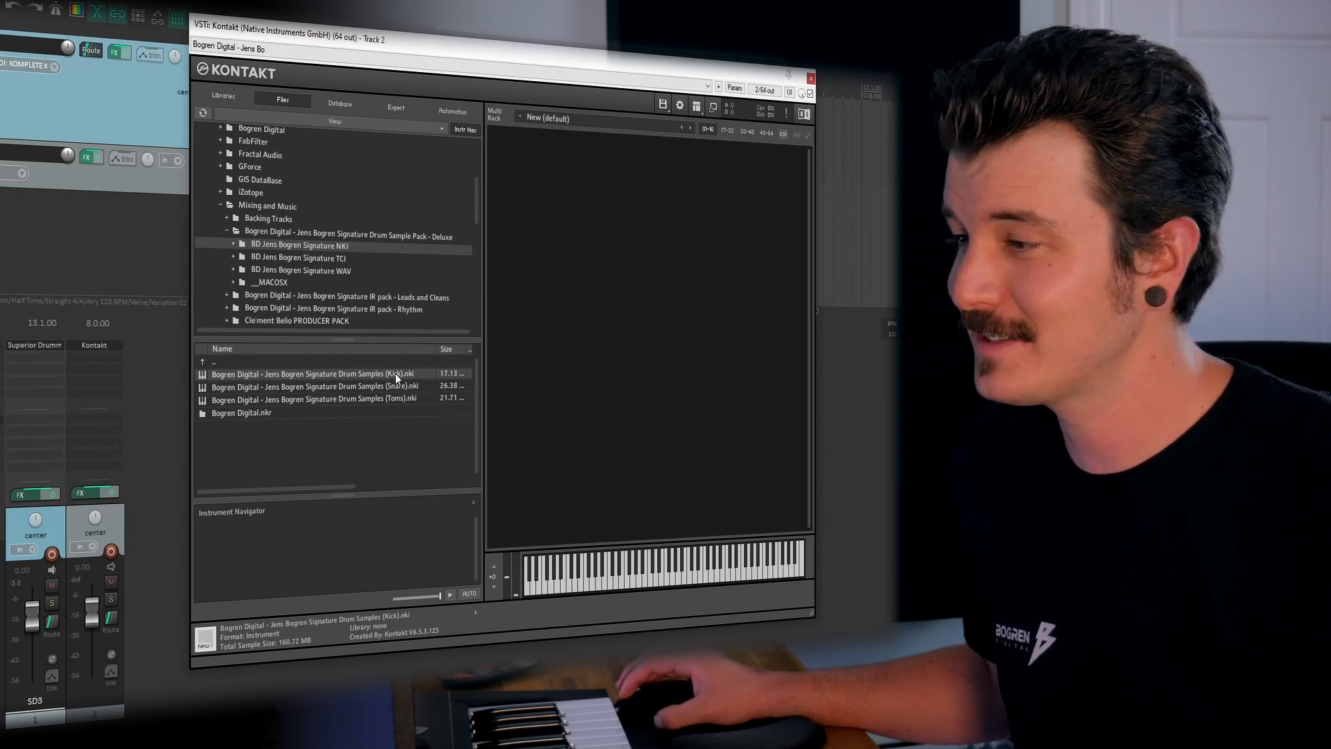
- Load the Kick .nki into Kontakt and set its MIDI channel to omni
double_click(312, 373)
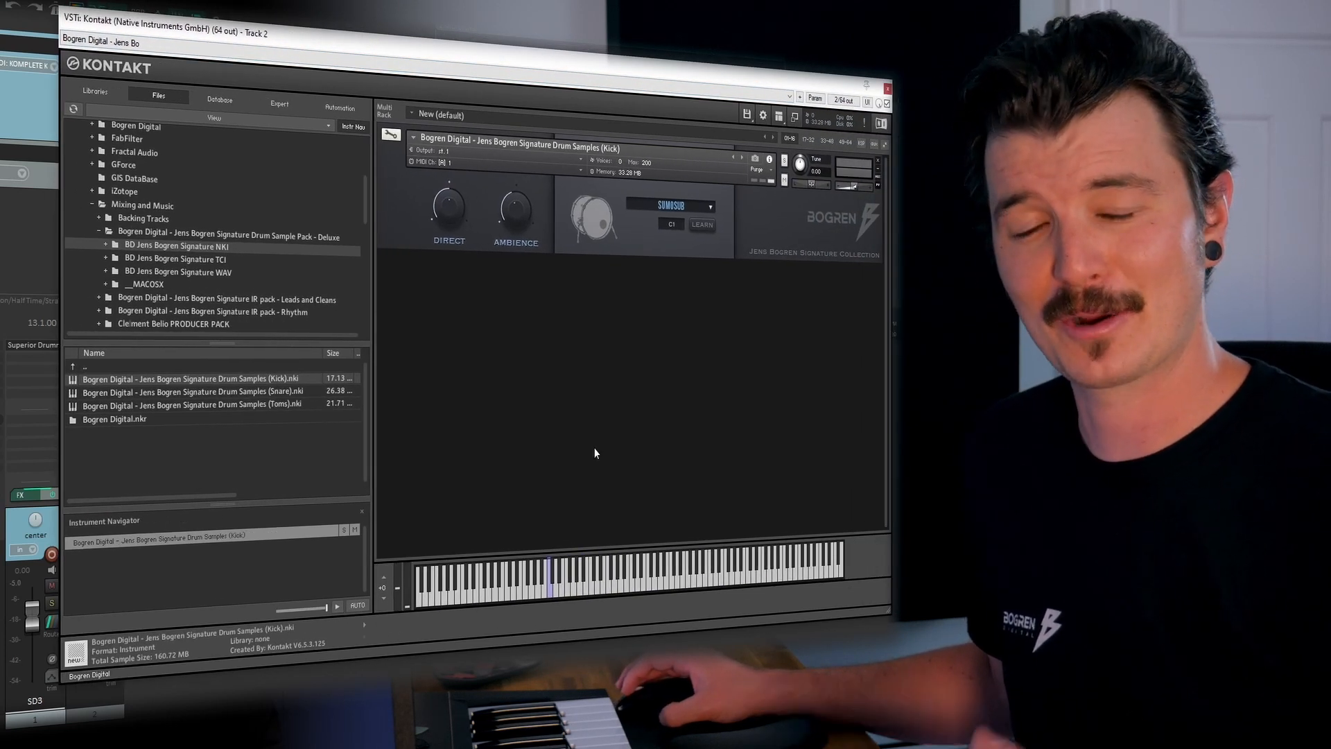
mouse_move(590, 439)
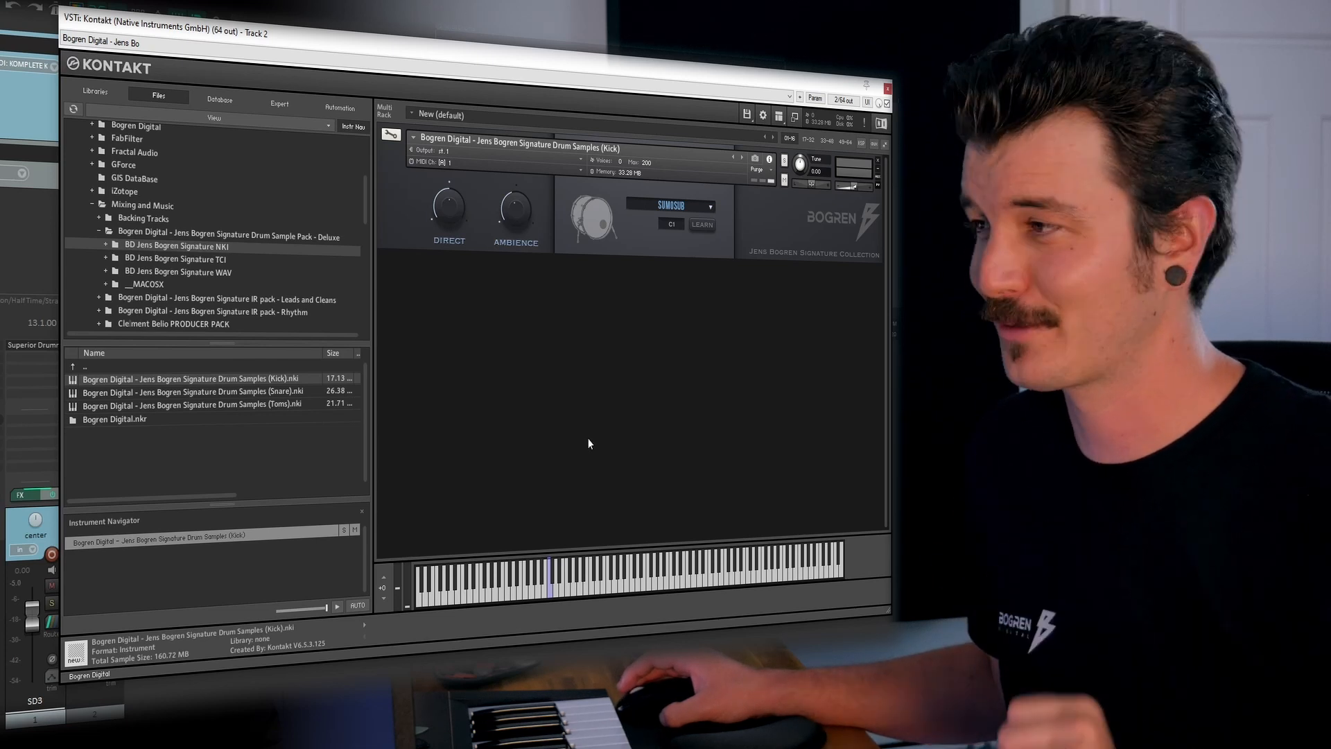
mouse_move(466, 169)
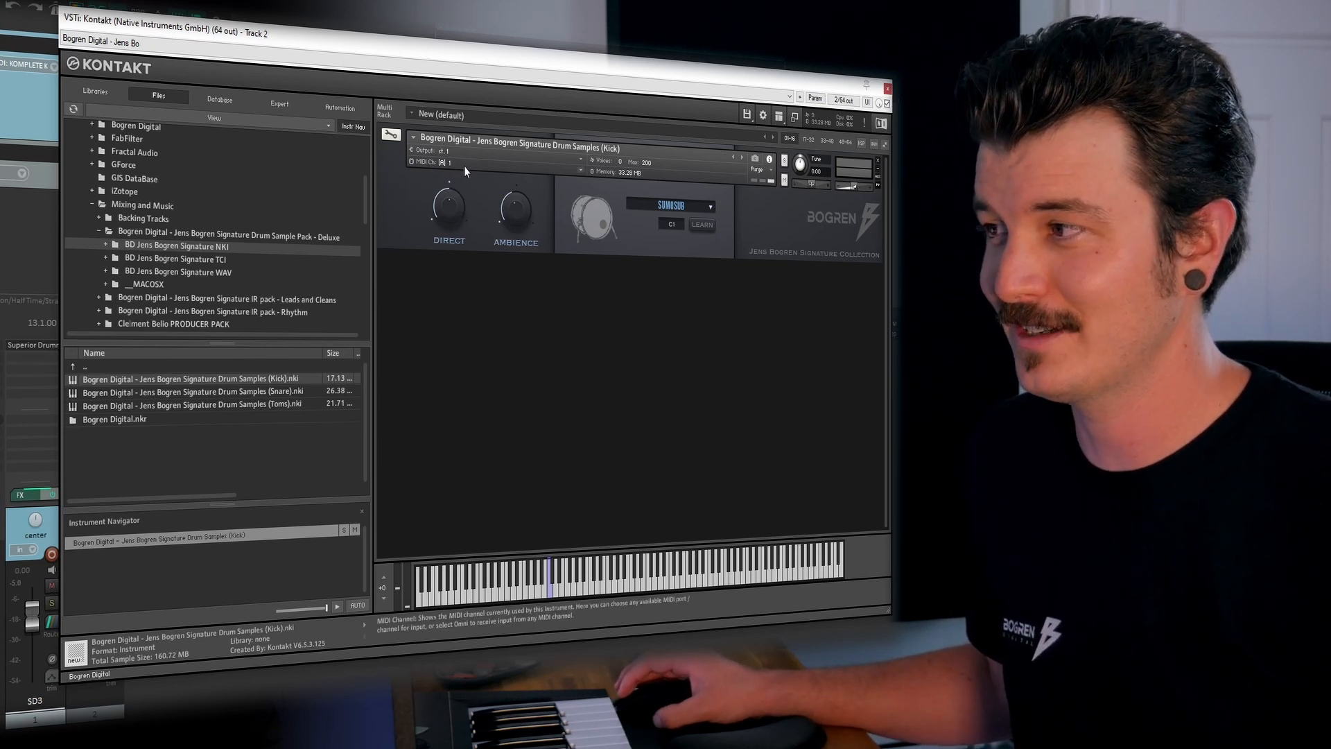
left_click(446, 162)
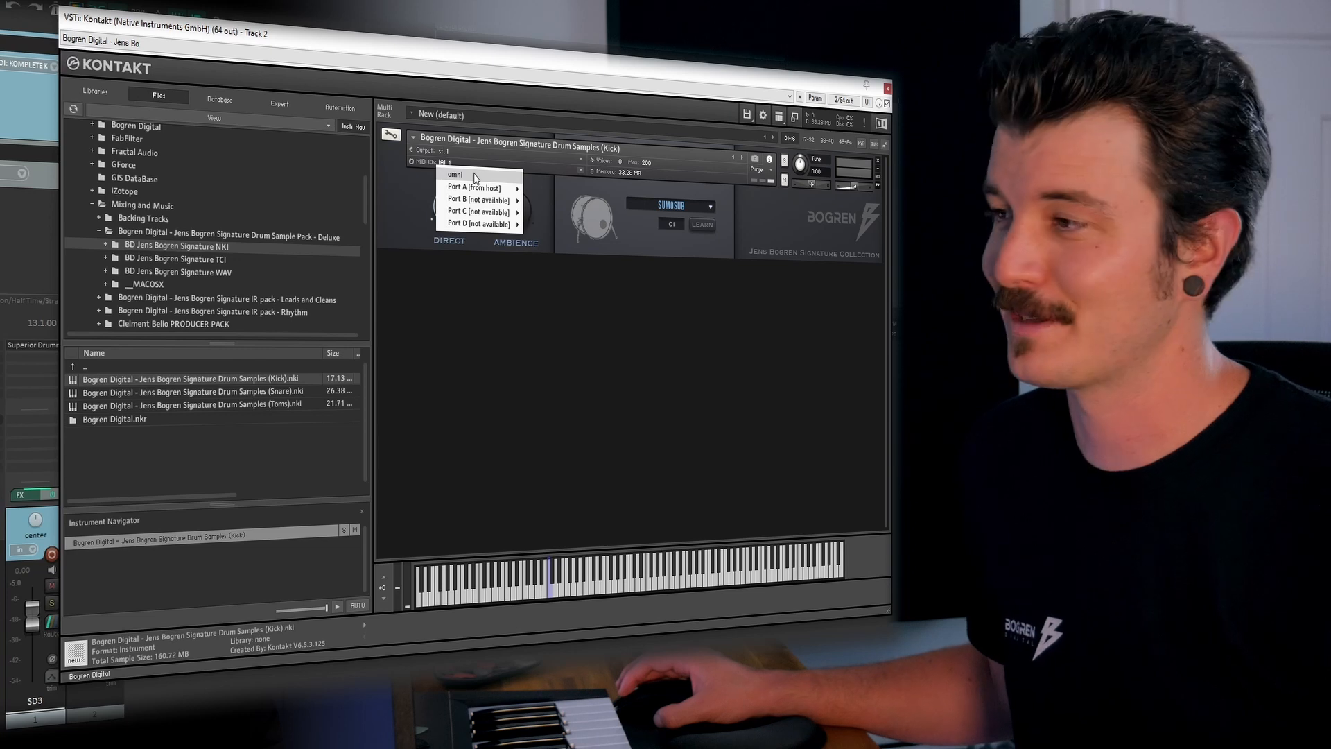
left_click(455, 175)
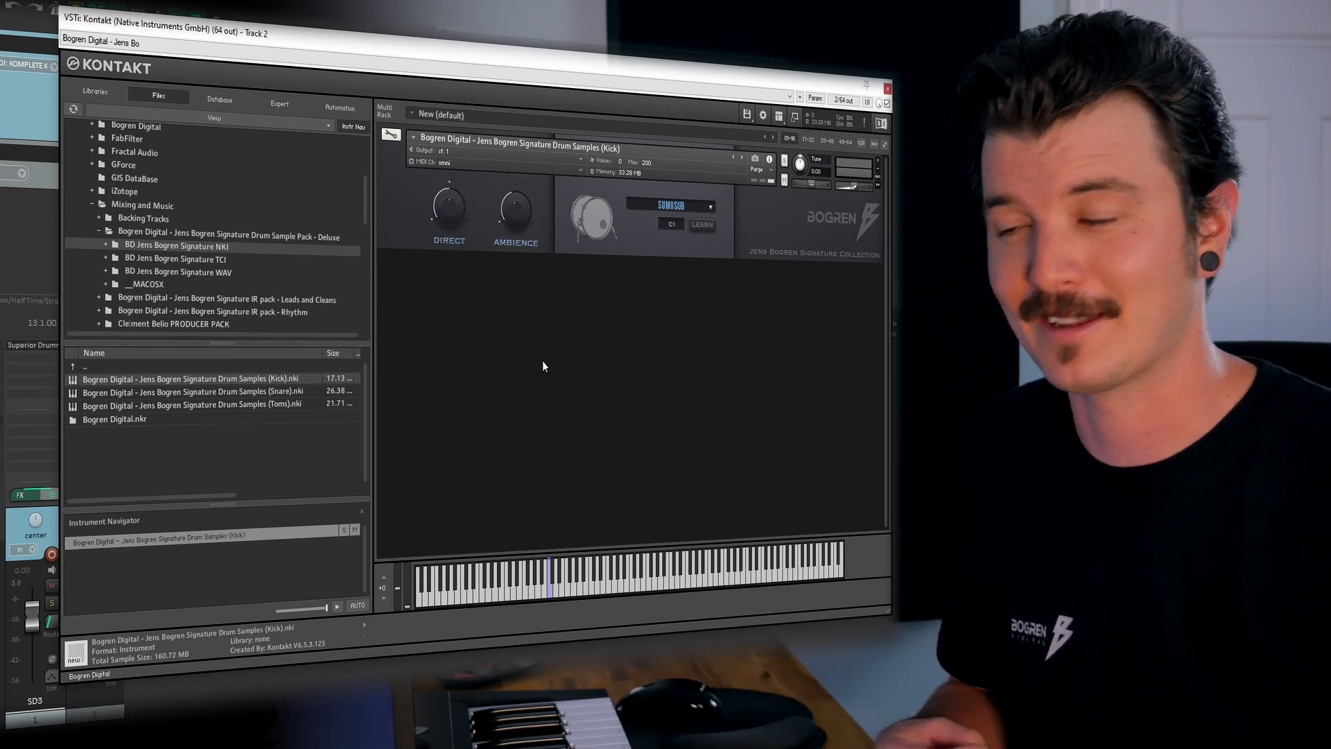
mouse_move(525, 341)
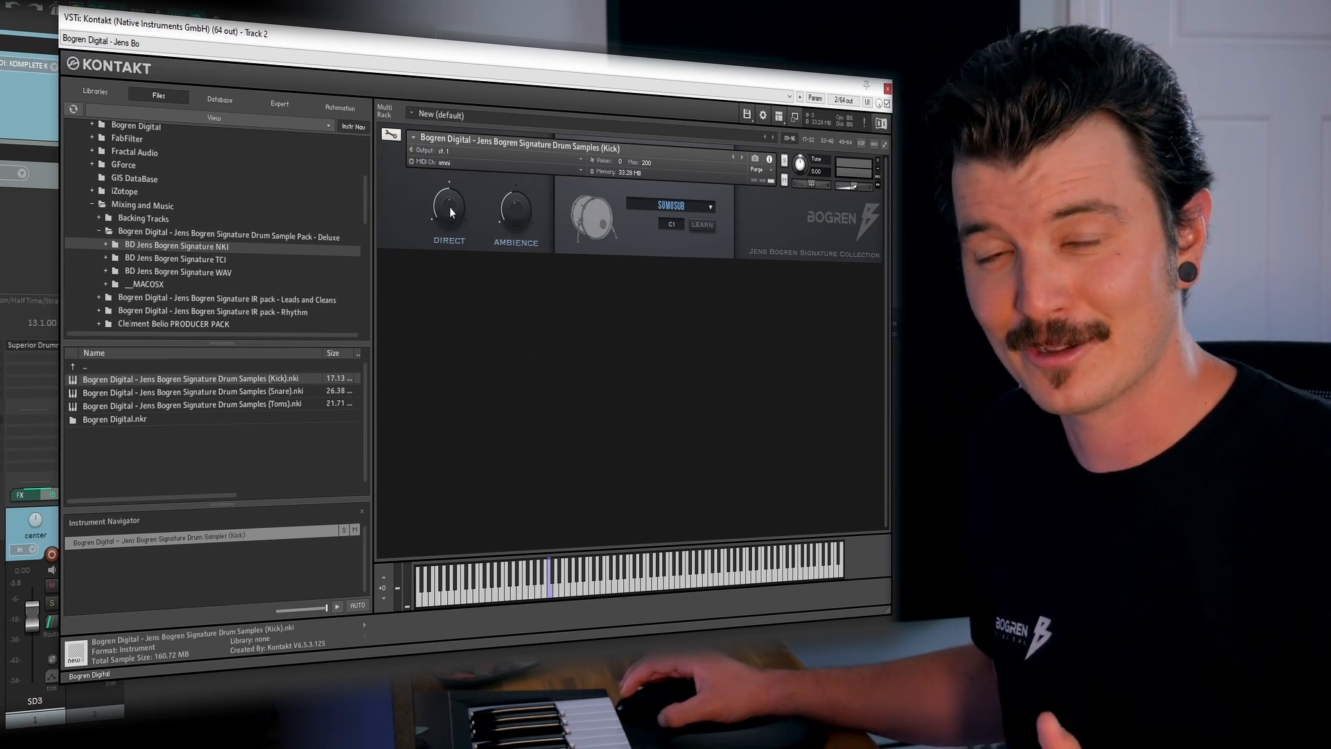
mouse_move(467, 244)
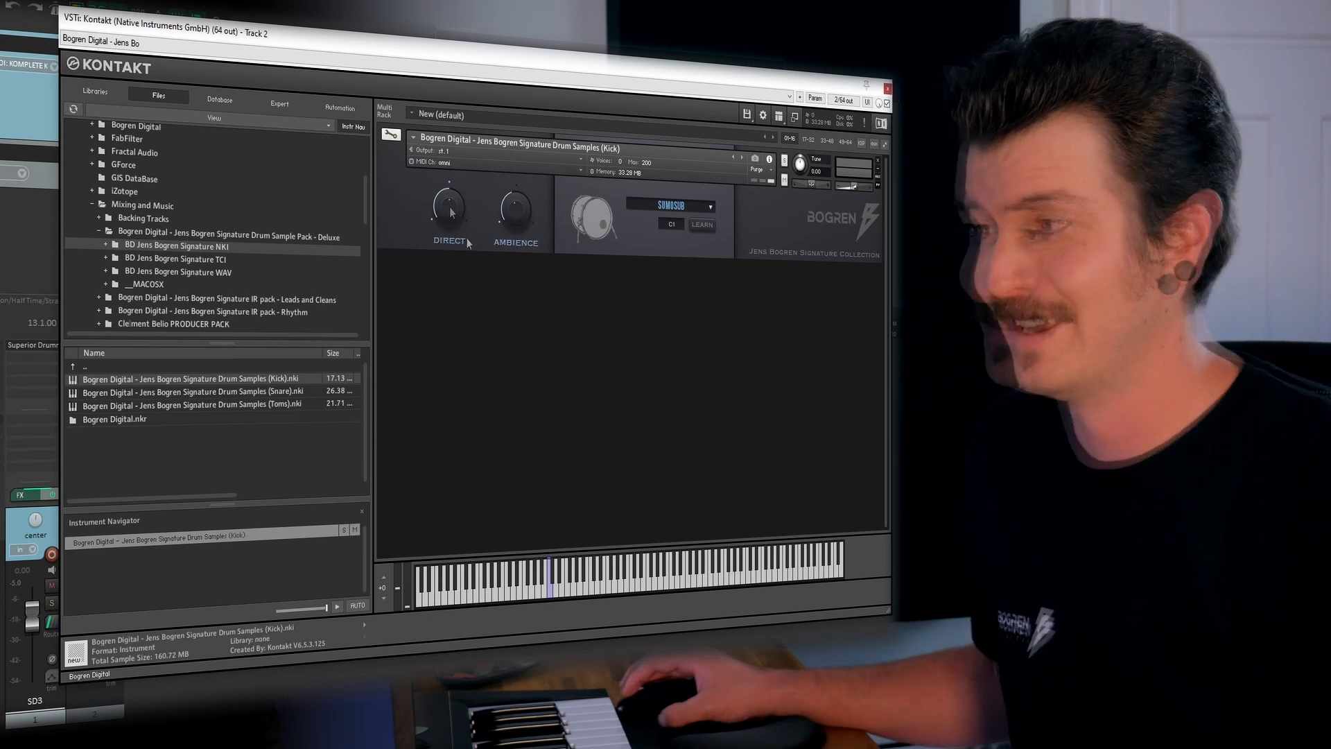
mouse_move(532, 223)
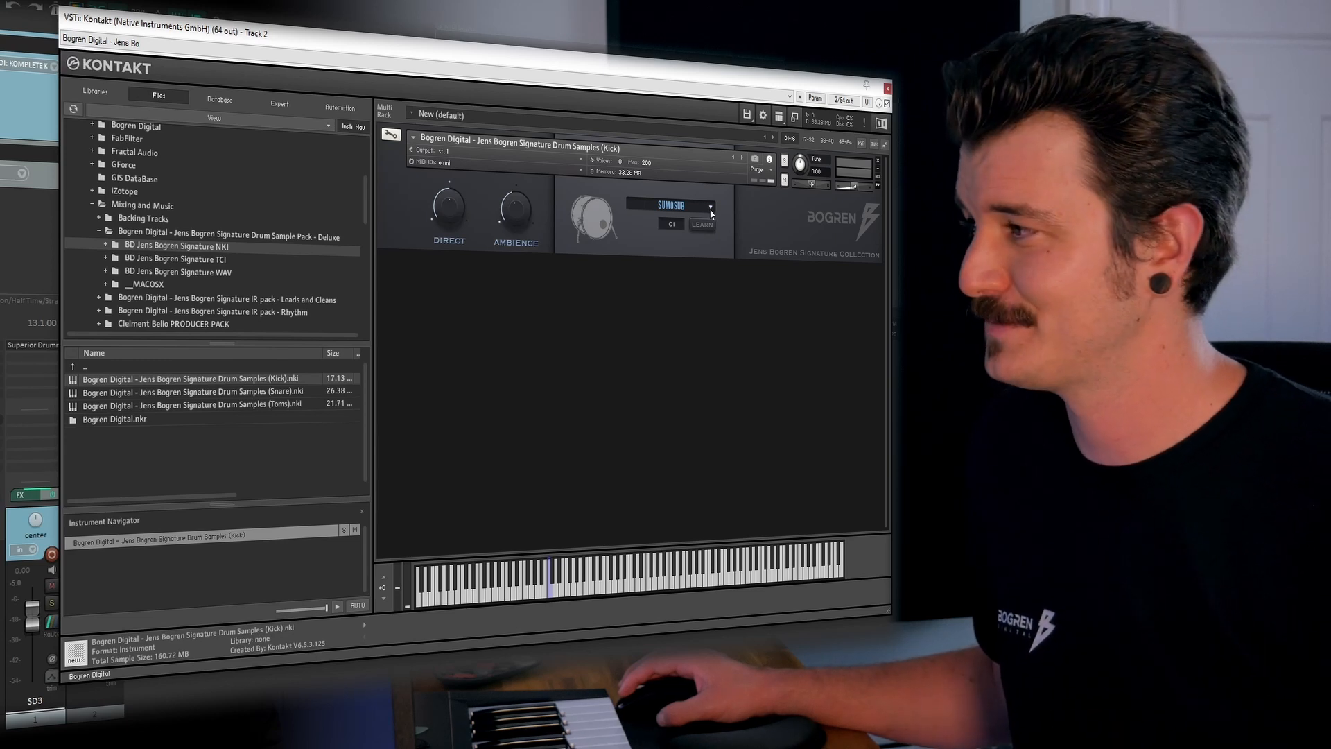
- Switch the kick instrument's sound preset to Cheek Slap
left_click(710, 206)
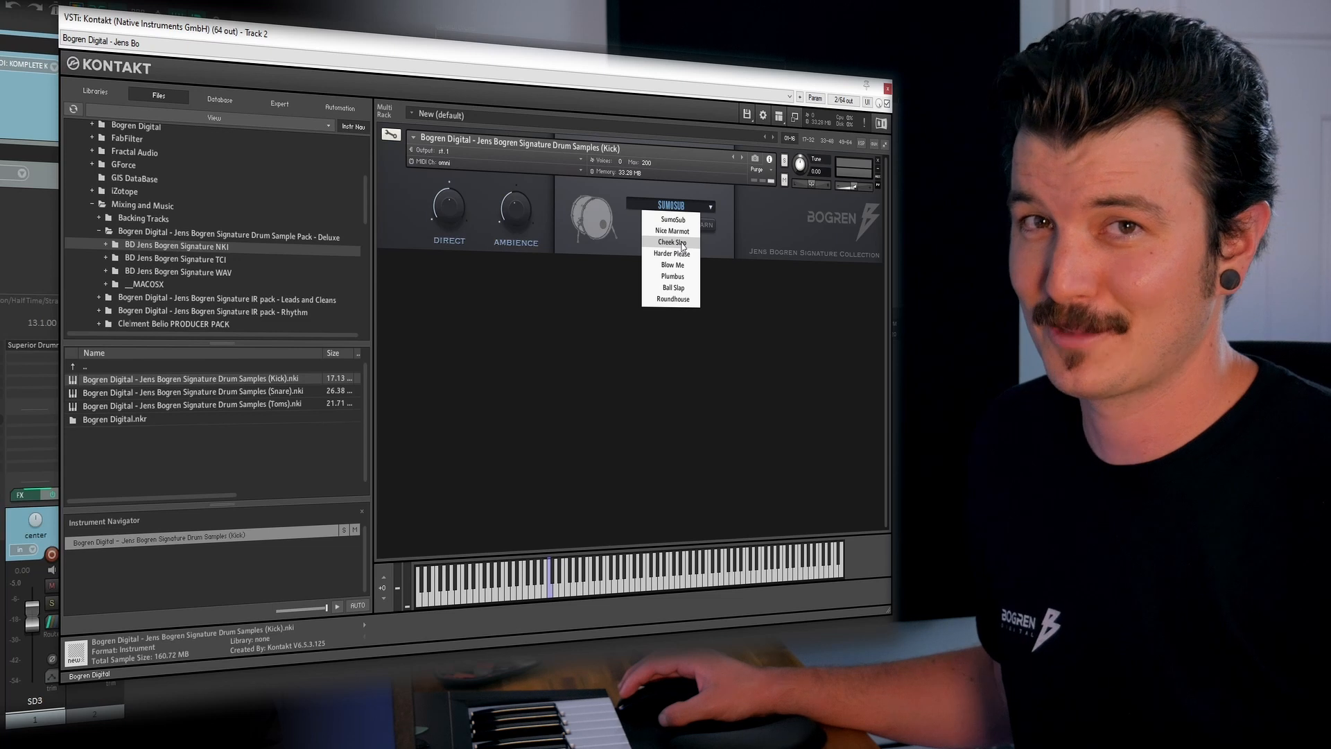
left_click(672, 241)
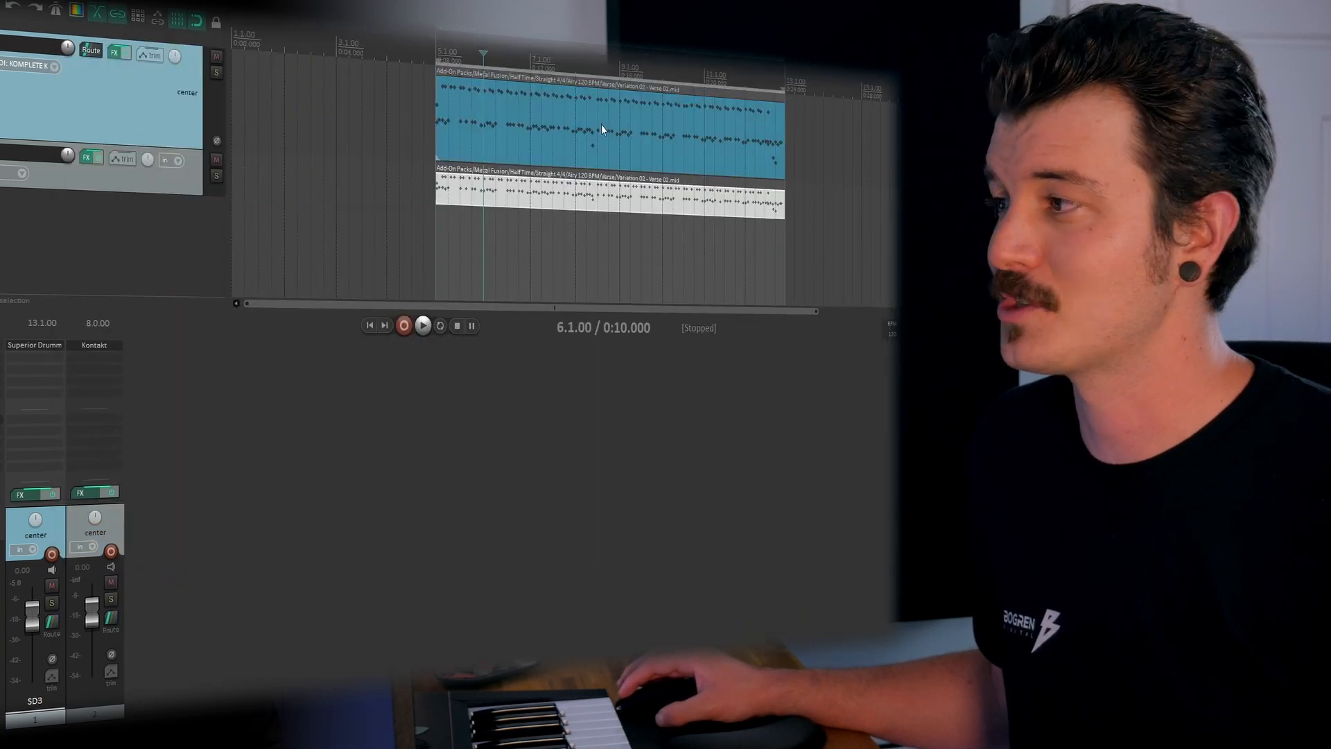
- Check the kick note lanes in the MIDI editor, then close it
double_click(608, 131)
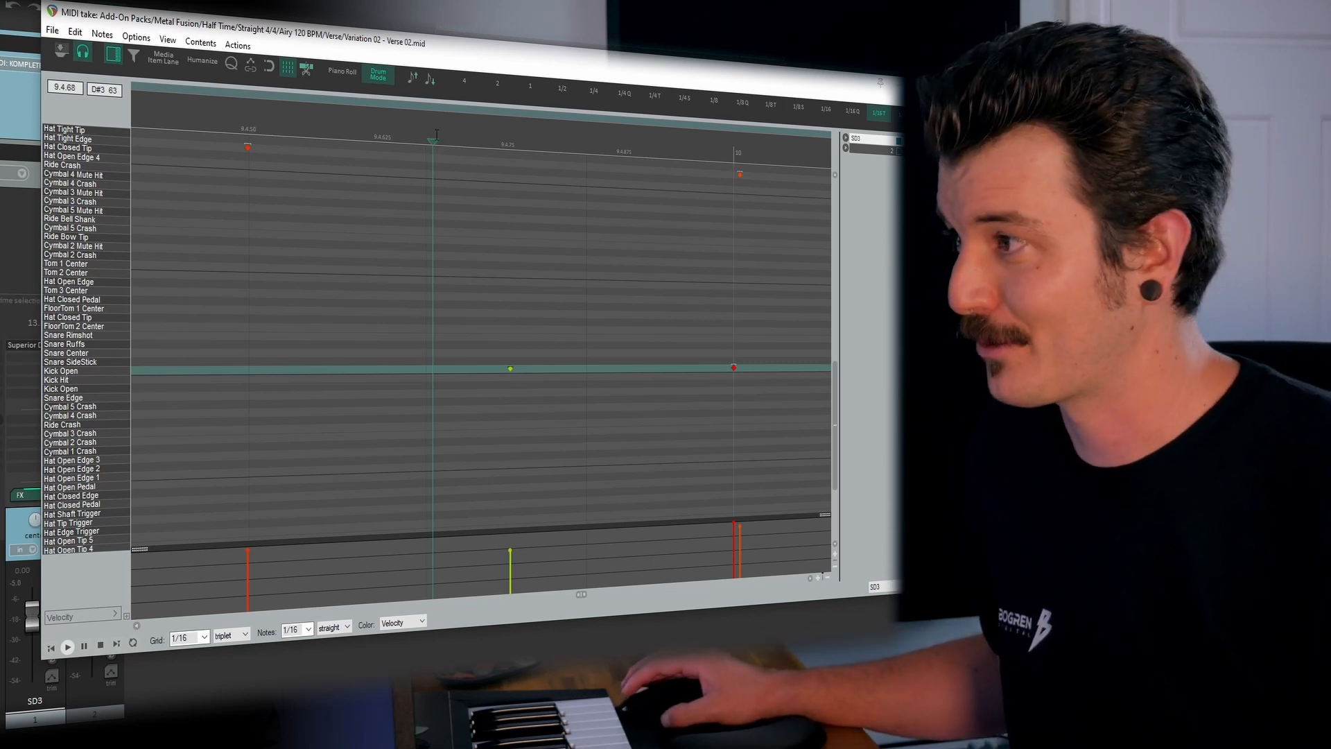
left_click(66, 646)
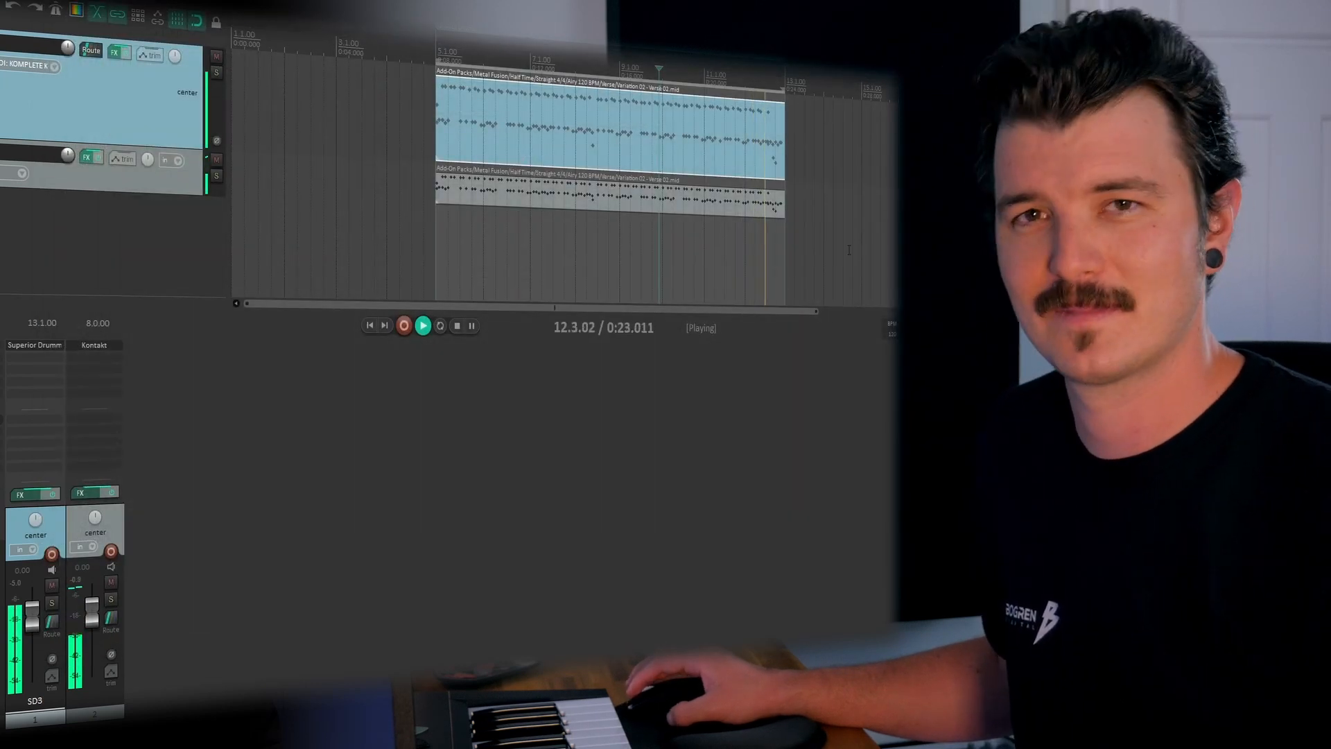
- Stop playback and set the Kontakt track's input to MIDI > KOMPLETE KONTROL A61
left_click(423, 325)
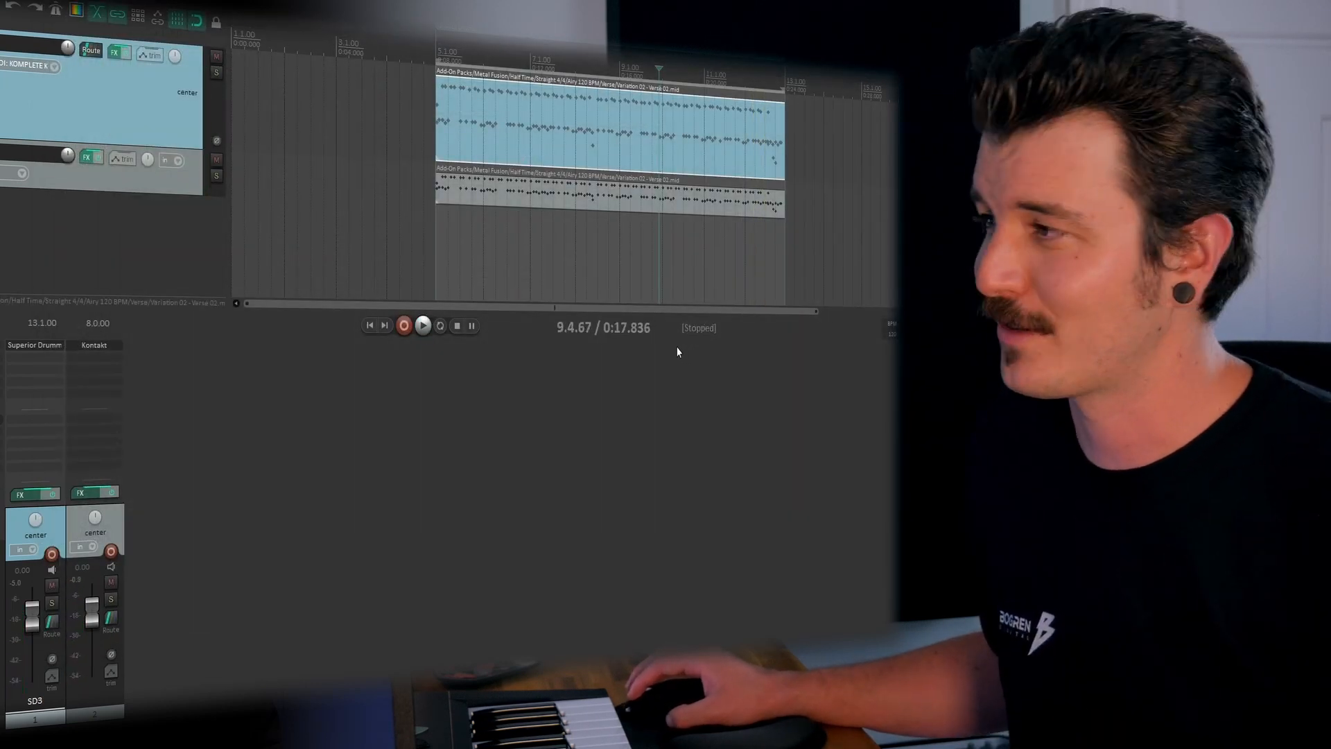
mouse_move(92, 620)
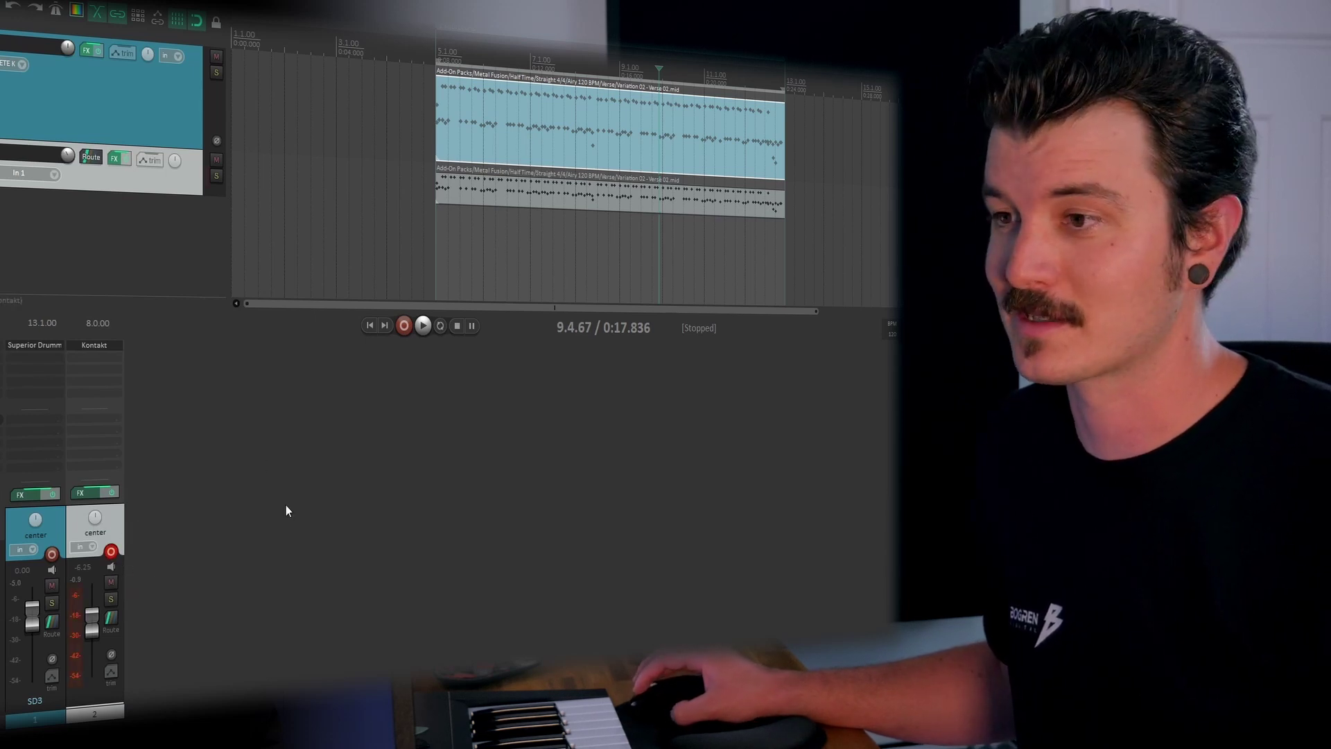
left_click(29, 173)
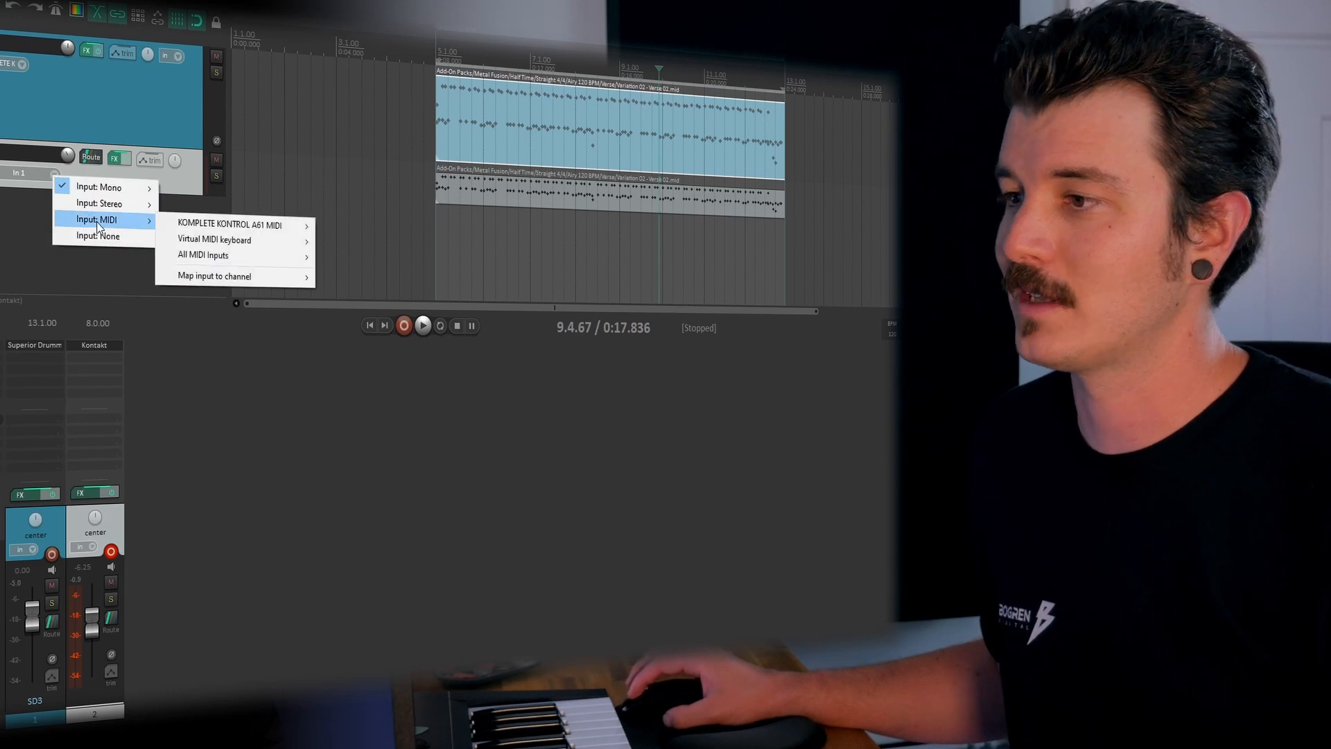
left_click(240, 224)
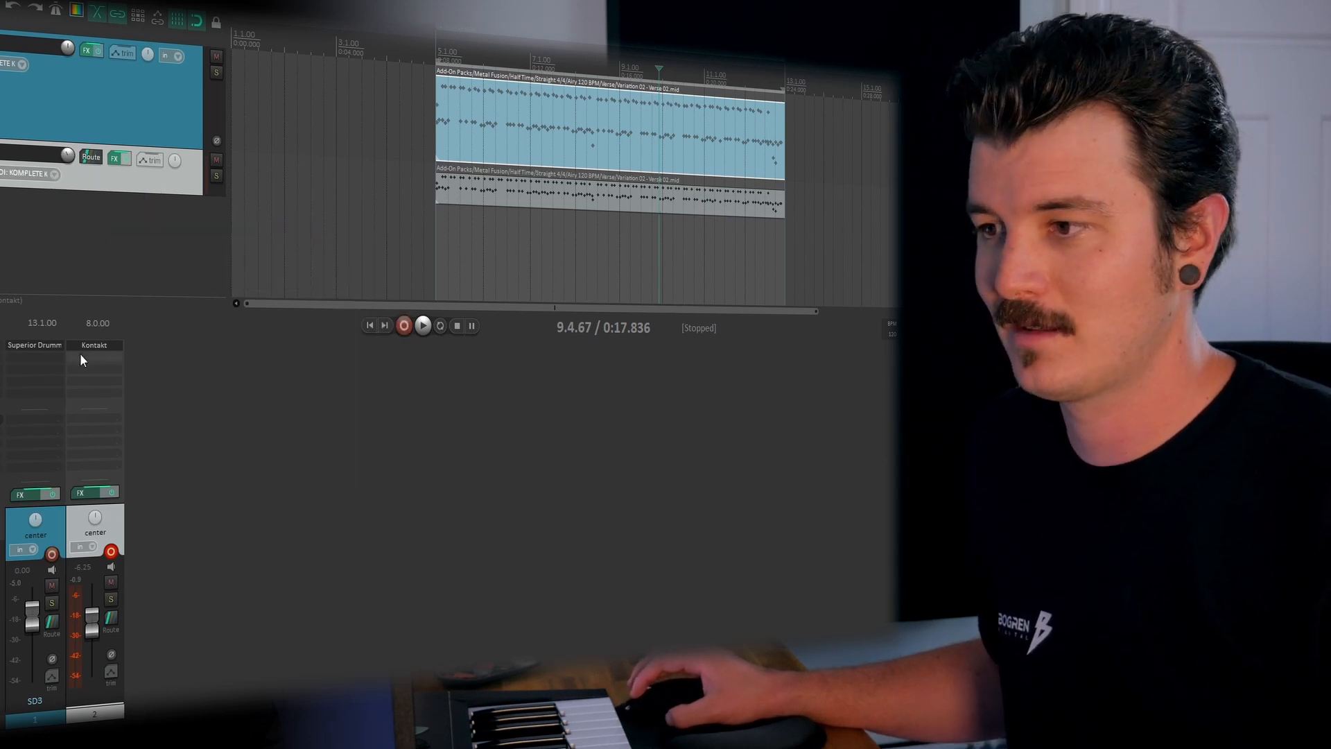
left_click(94, 345)
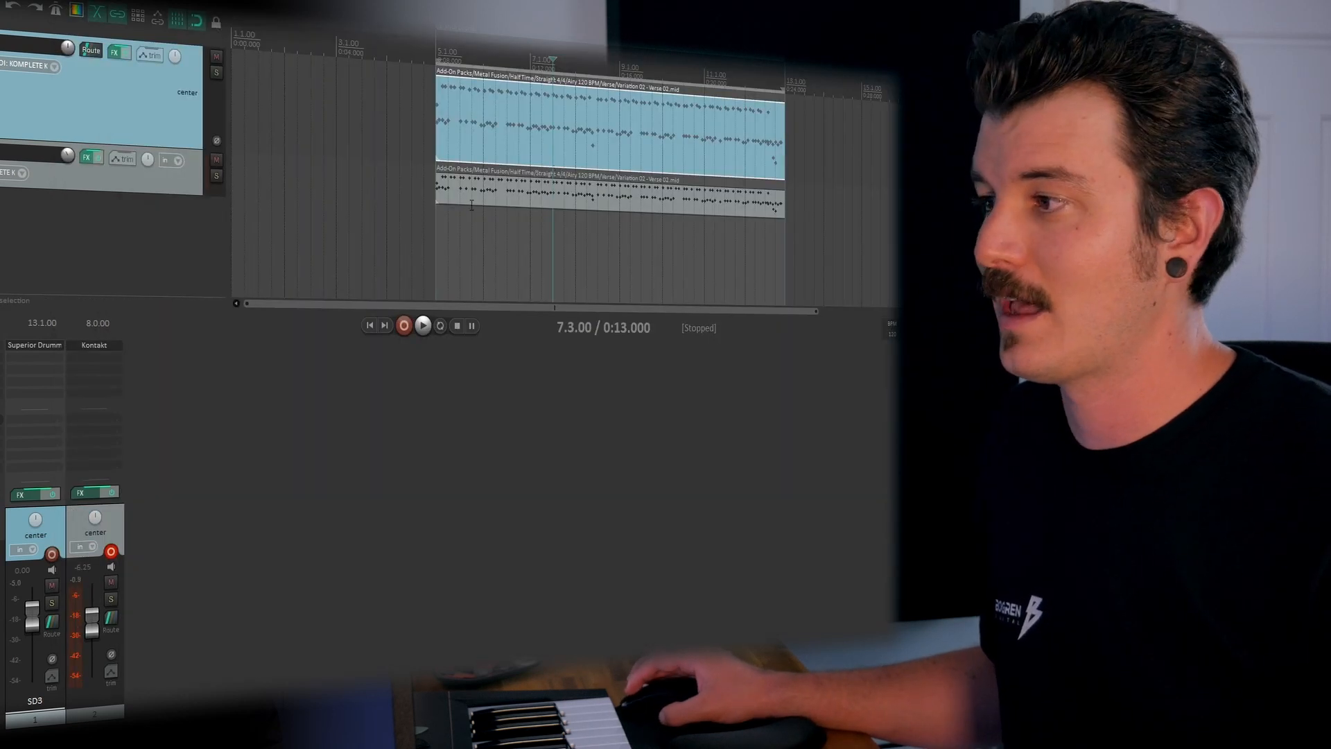
- Play the groove with the new kick at about -12 dB, then mute the Kontakt track
left_click(423, 324)
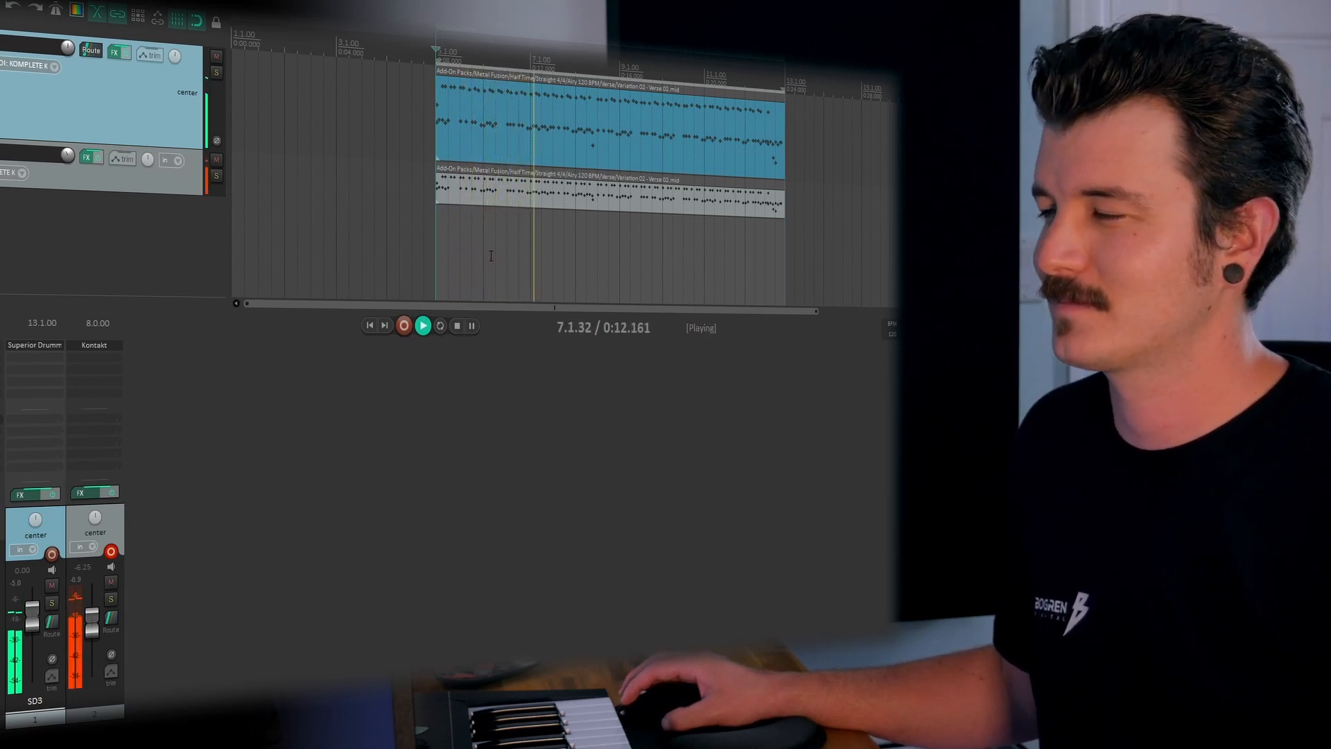
left_click(421, 325)
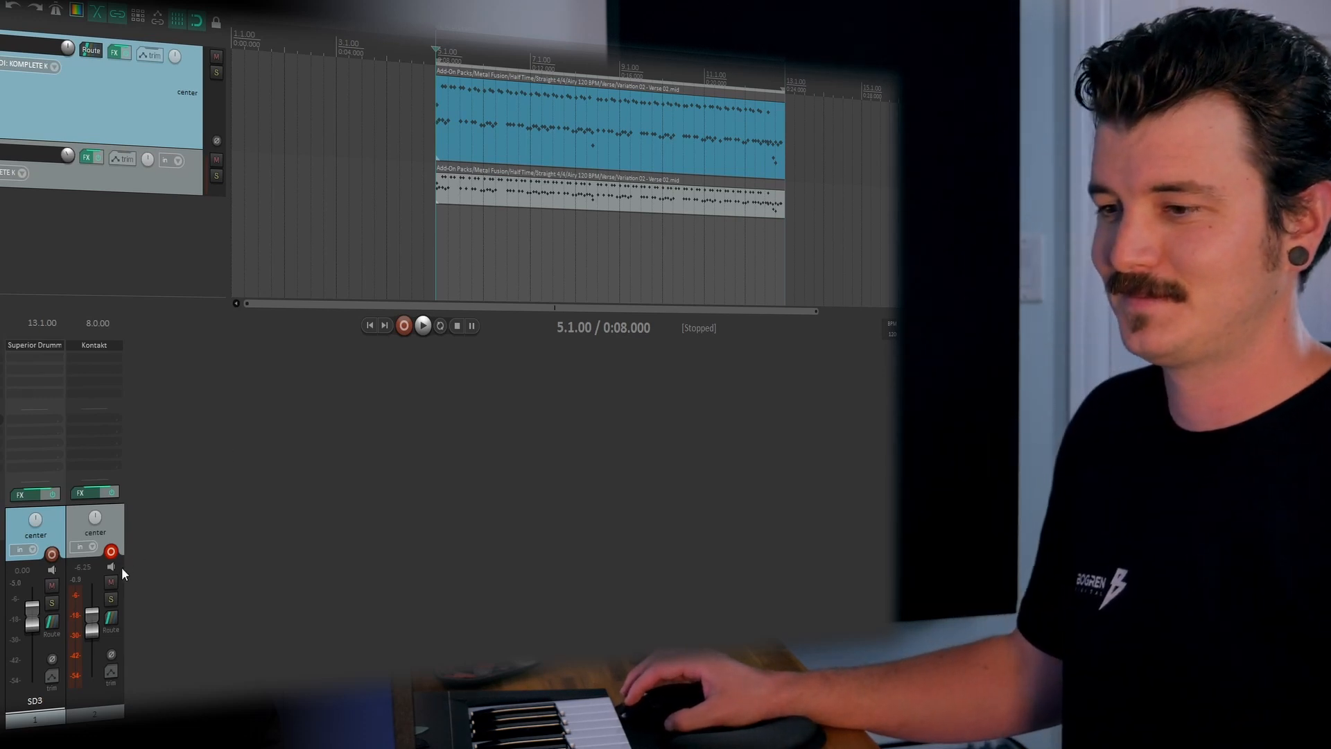
left_click(423, 325)
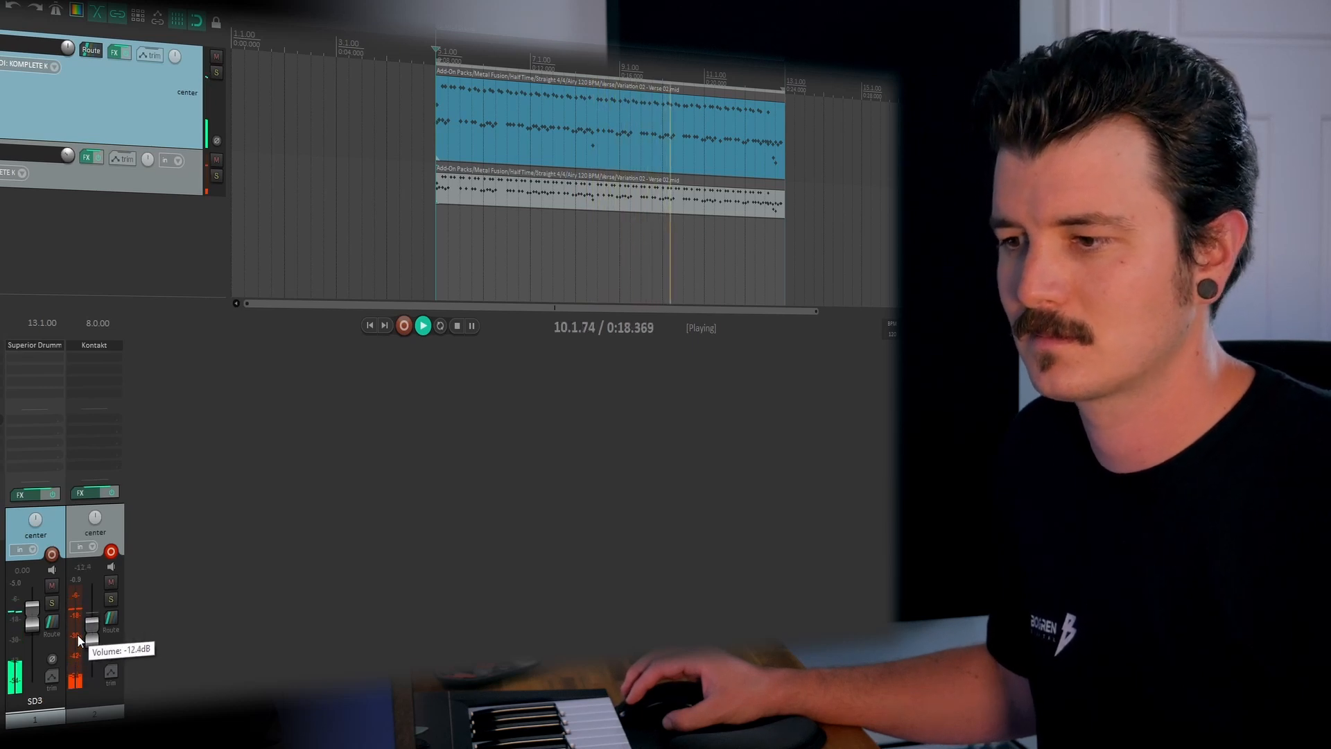
left_click(111, 584)
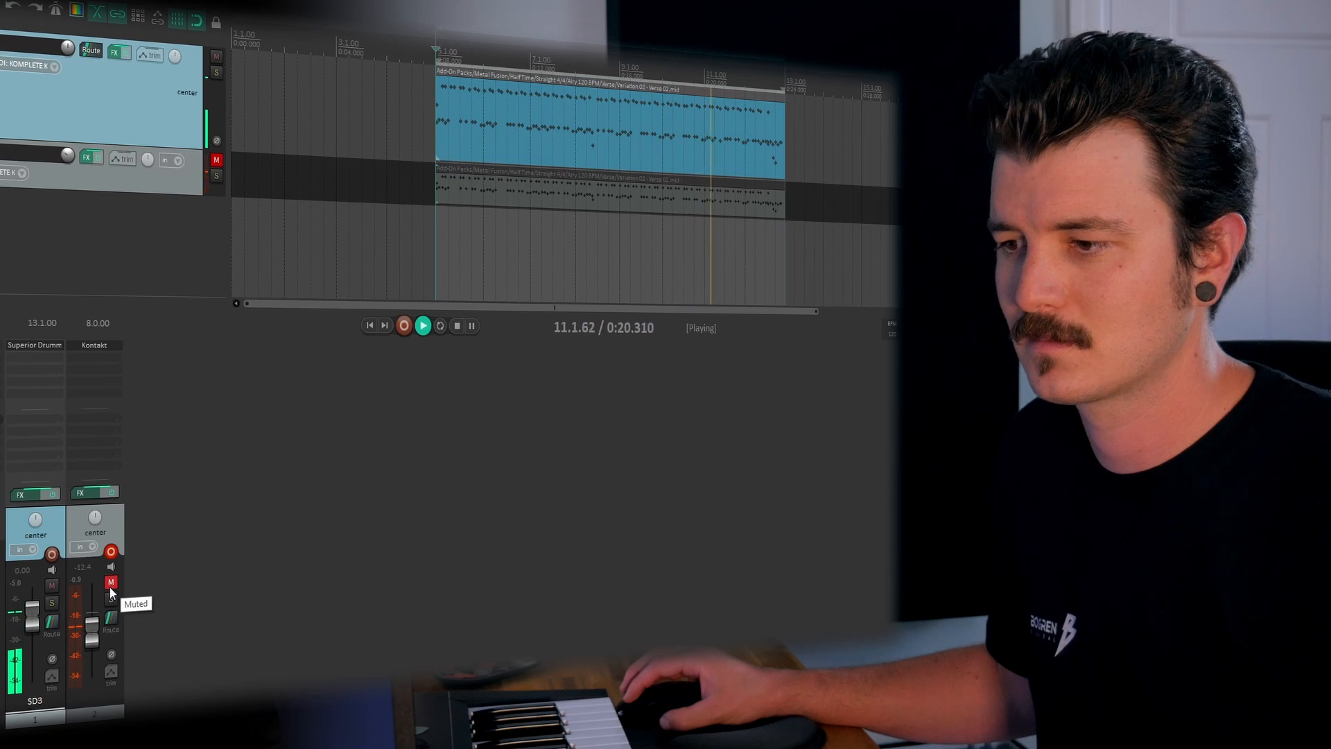